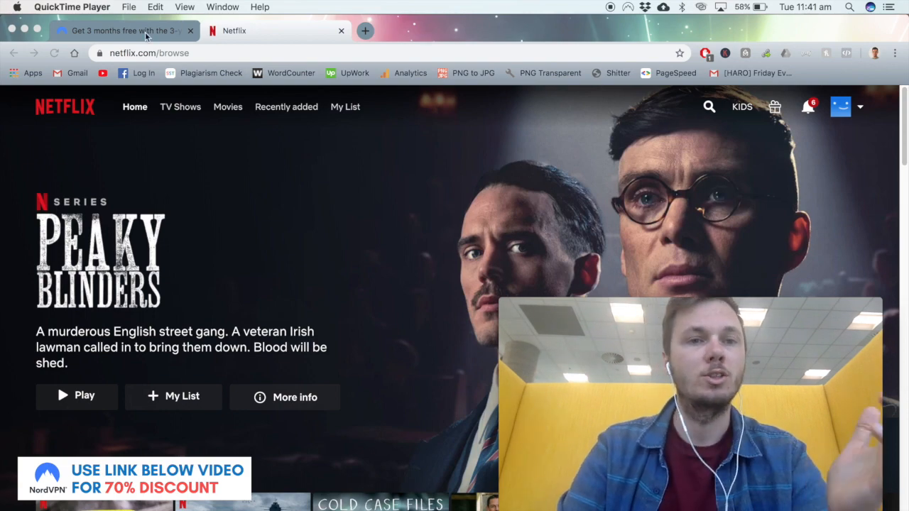
# Glance over the NordVPN deal page.
pyautogui.click(121, 31)
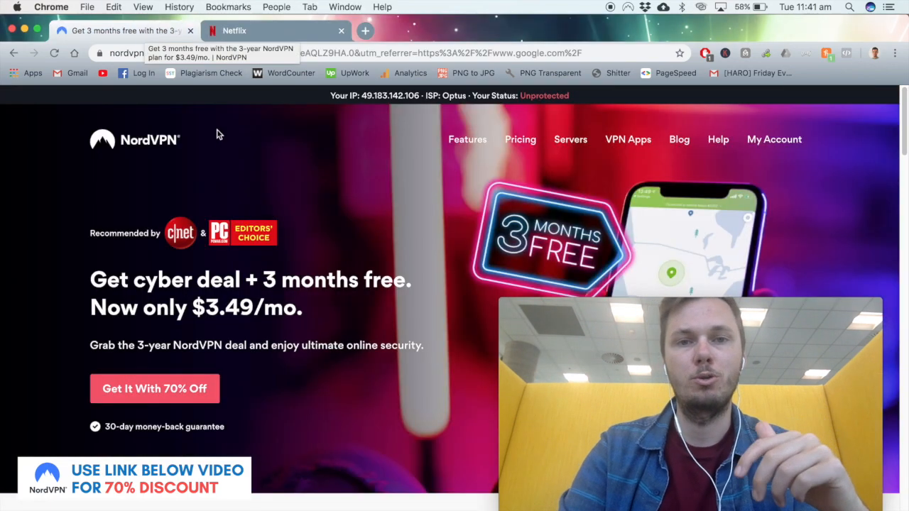
pyautogui.scroll(-3)
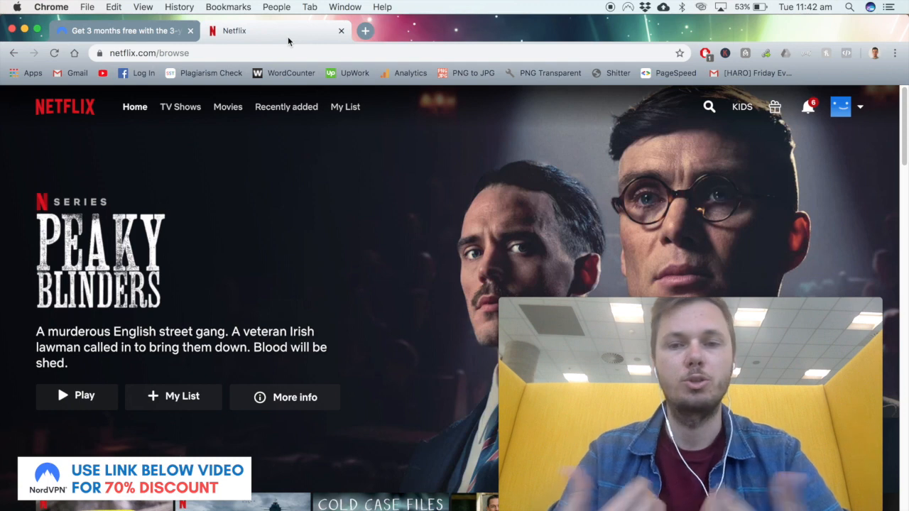
# Search Netflix for 'marvel' and scroll through the available results.
pyautogui.click(707, 107)
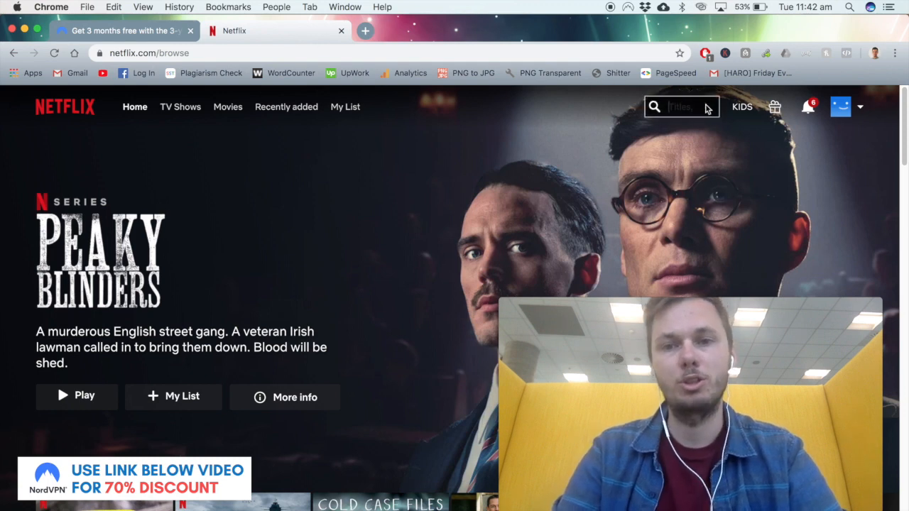
pyautogui.write('marvel')
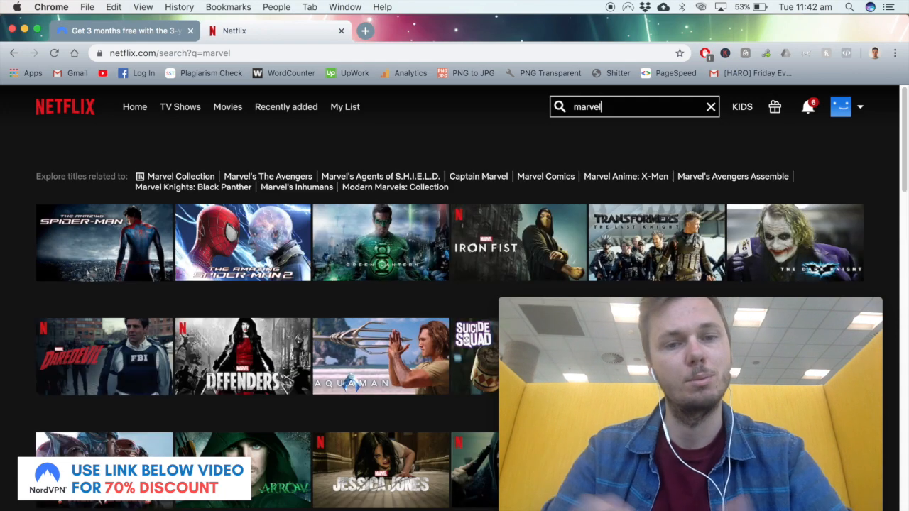
pyautogui.scroll(-3)
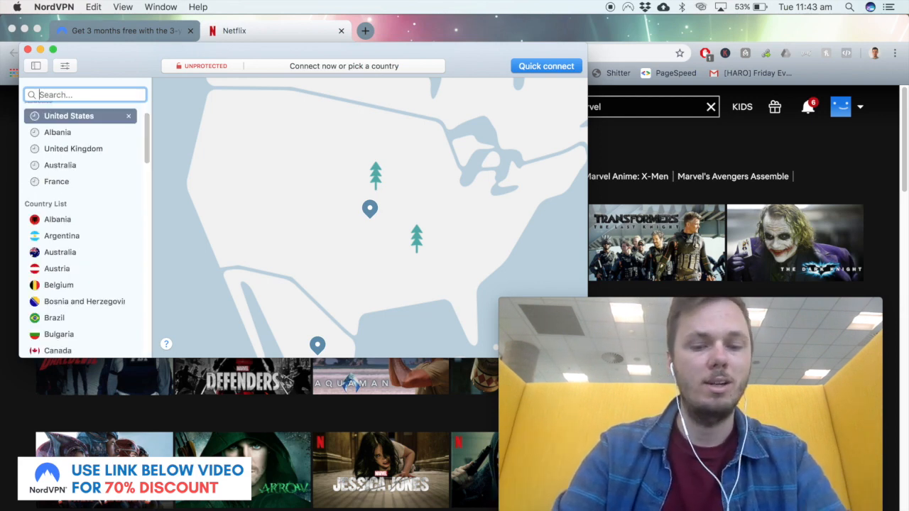
# Search 'united', connect to a United States server, dismiss the notice and close NordVPN.
pyautogui.write('united')
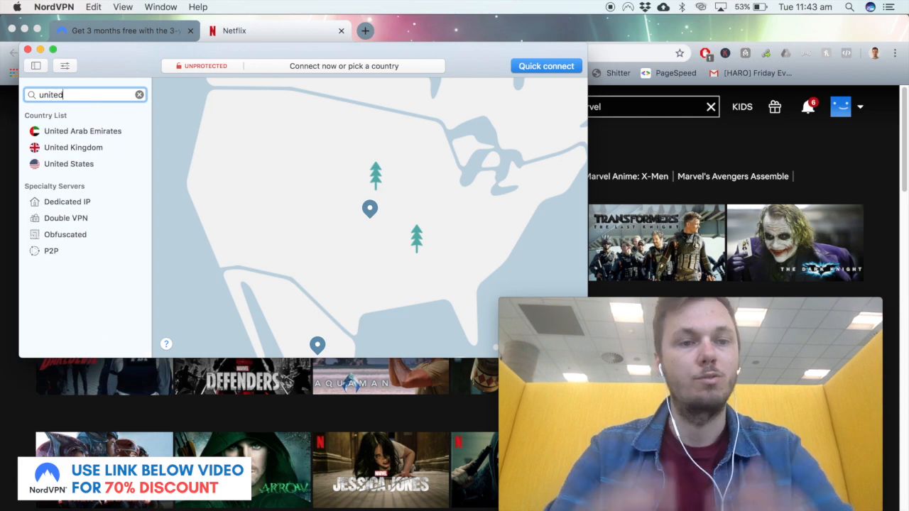
pyautogui.moveTo(68, 163)
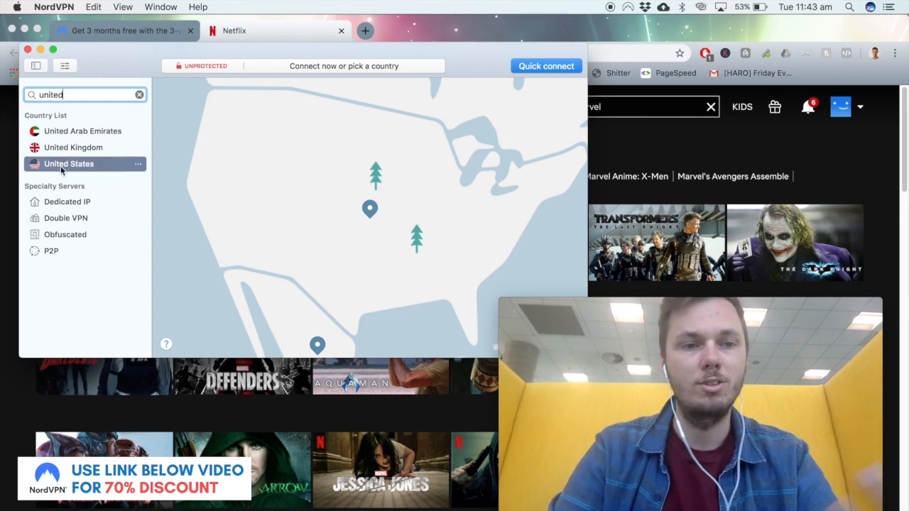
pyautogui.click(68, 163)
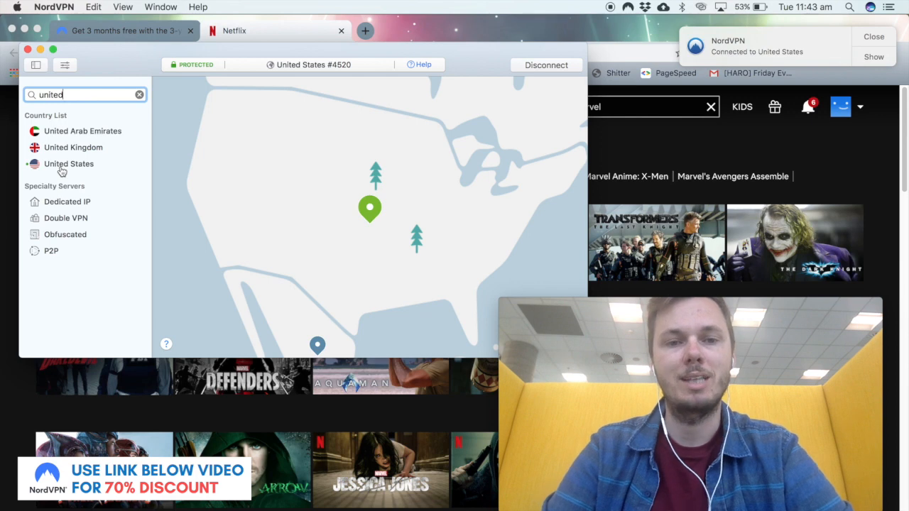
pyautogui.moveTo(315, 190)
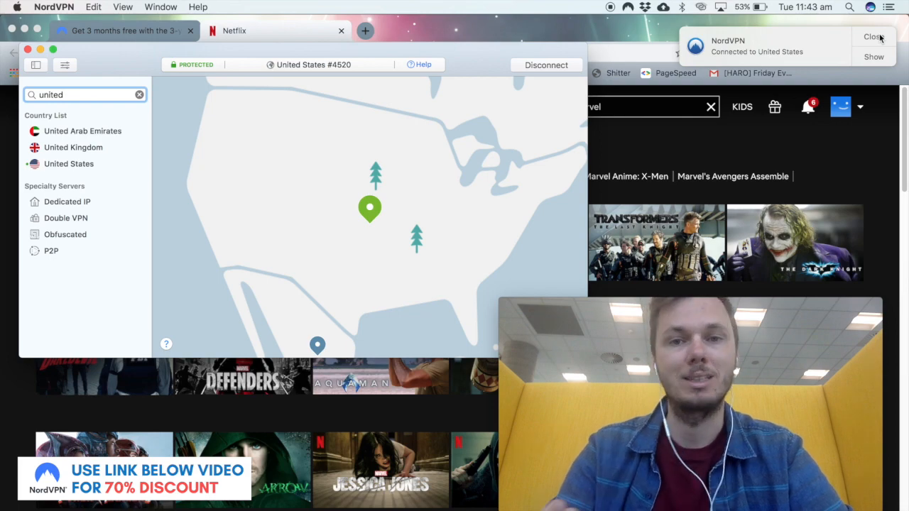
pyautogui.click(871, 37)
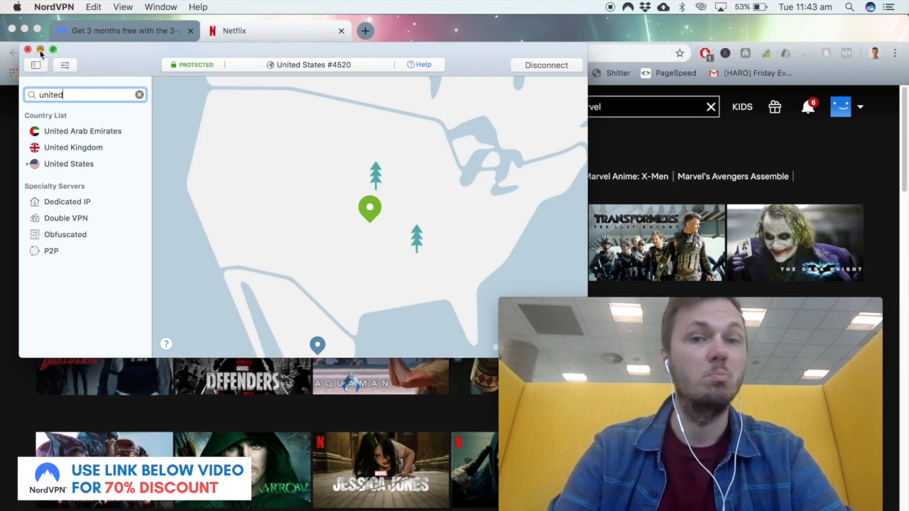
pyautogui.click(28, 49)
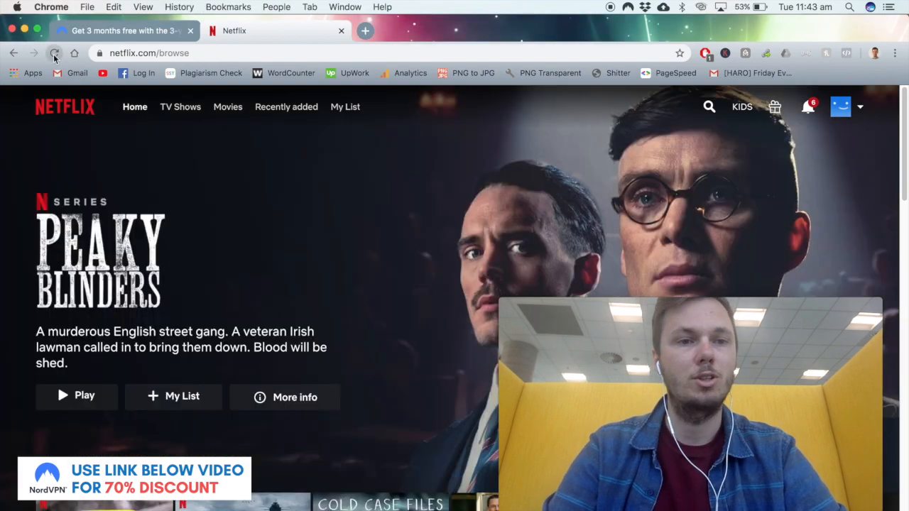
# Reload Netflix over the US connection and search 'marvel' again to see Disney's Marvel titles.
pyautogui.click(55, 53)
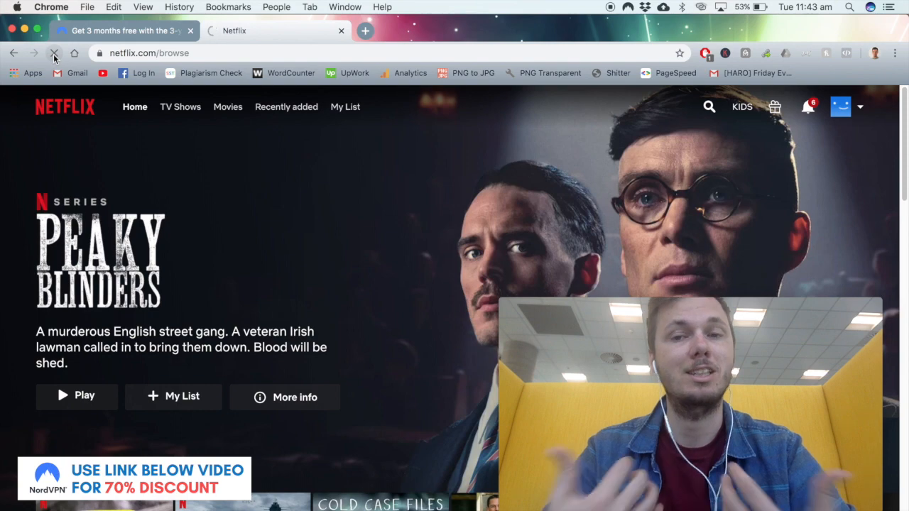
pyautogui.click(56, 53)
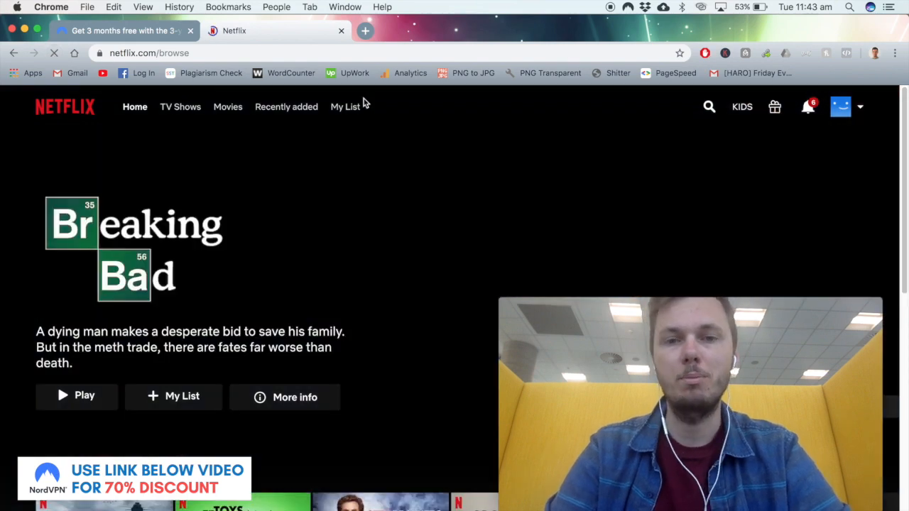
pyautogui.click(708, 106)
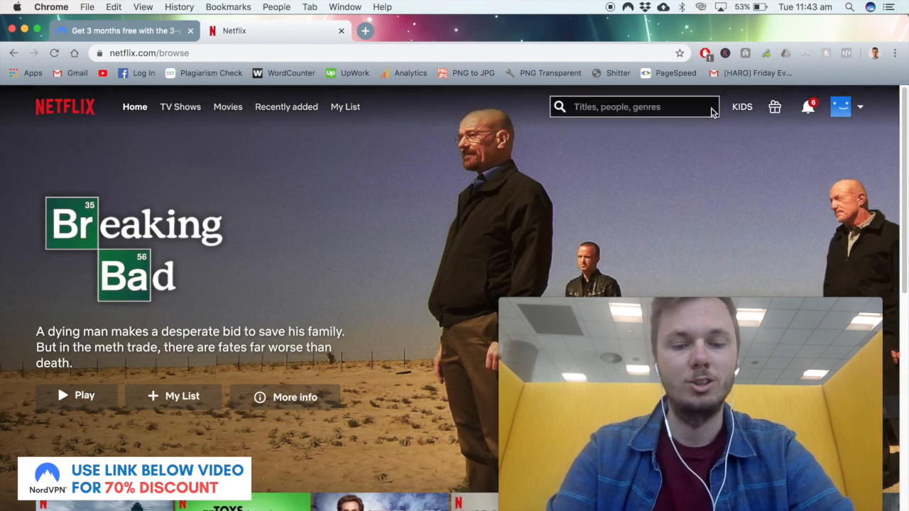
pyautogui.write('marvel')
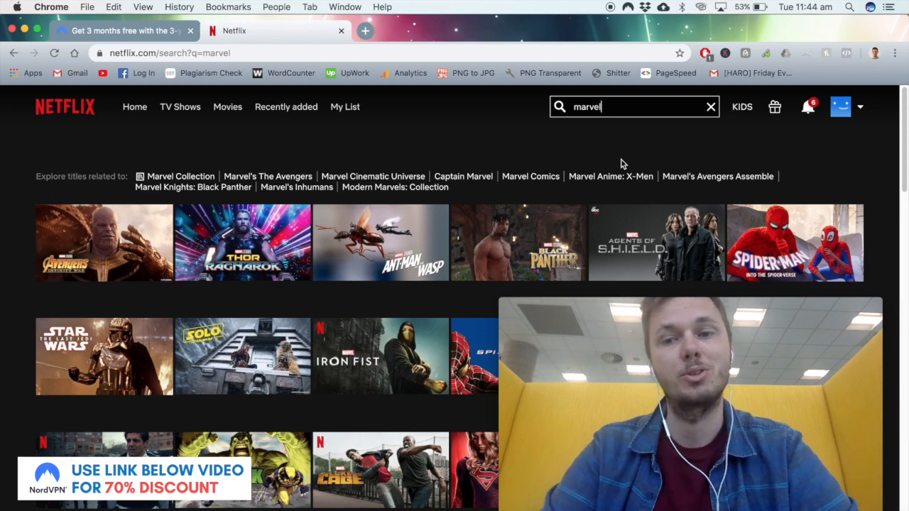
pyautogui.moveTo(170, 254)
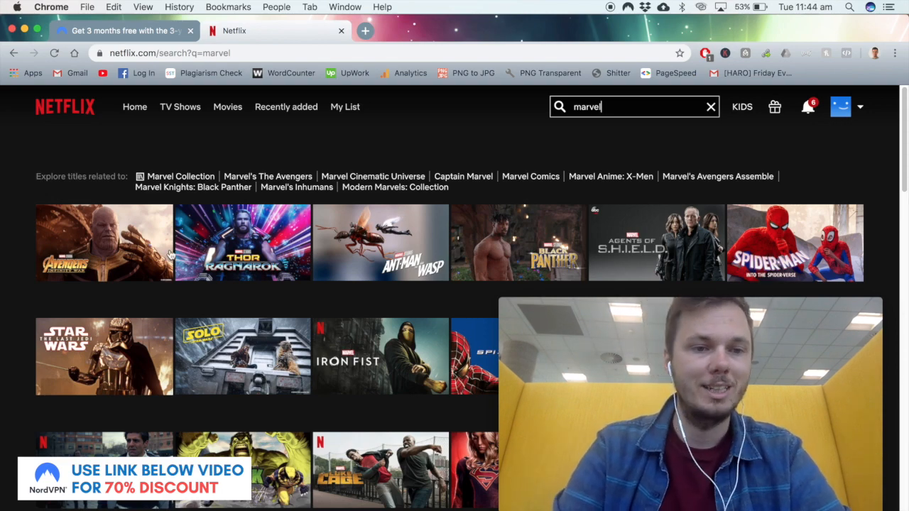
pyautogui.moveTo(318, 154)
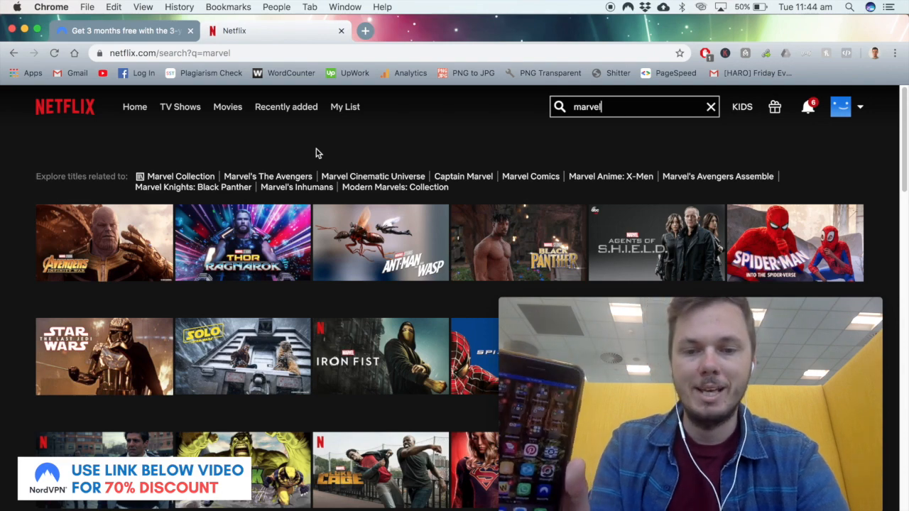
pyautogui.moveTo(469, 244)
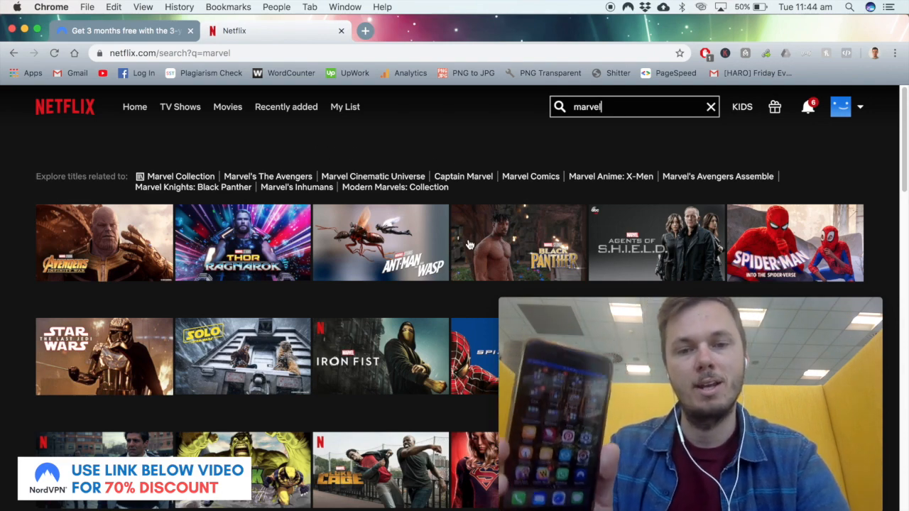